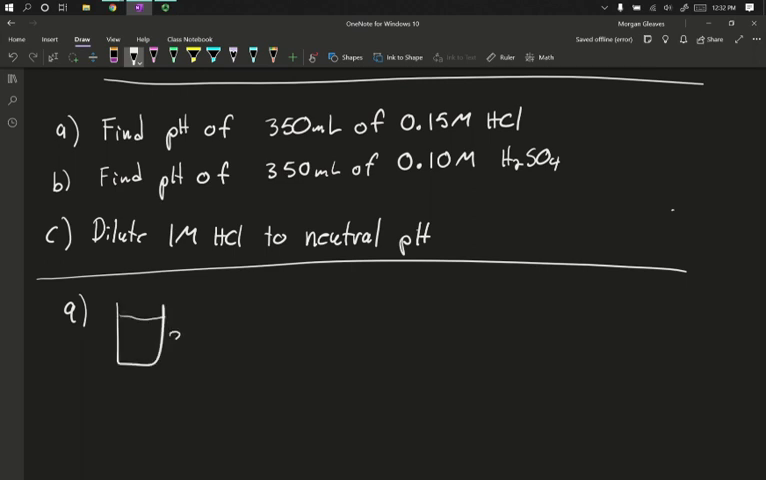
Step: Write 350mL of 0.15M HCl beside the beaker and pH = -log[0.15] = 0.824
text(350mL)
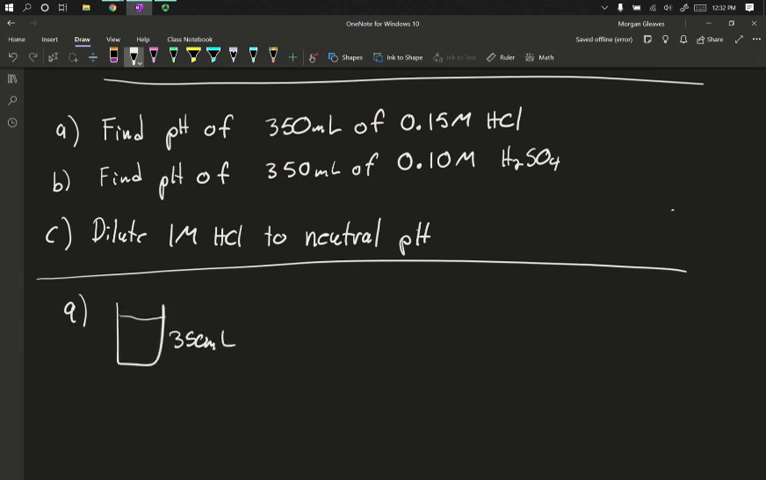
drag(160, 376, 204, 376)
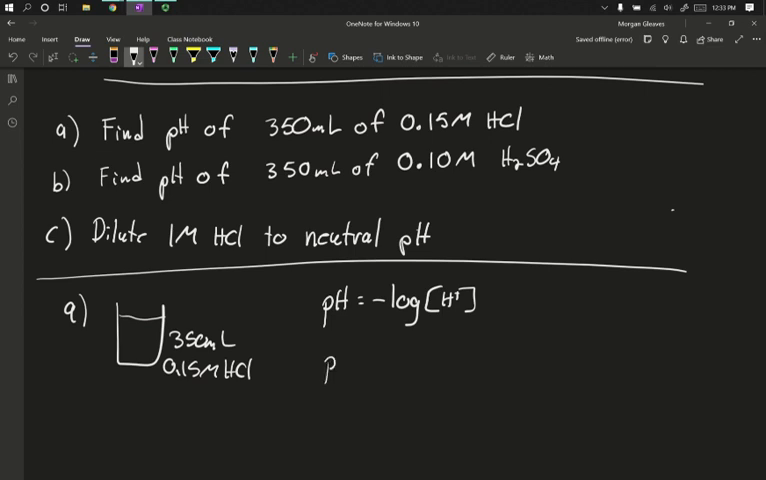
drag(324, 364, 380, 364)
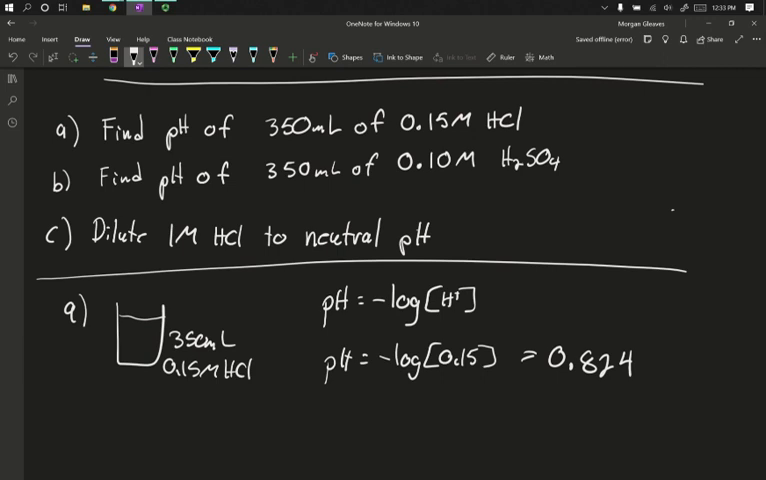
Step: Write 0.350L HCl(aq) × 0.15mol HCl / 1L HCl(aq) = 0.0525mol HCl
scroll(up, 3)
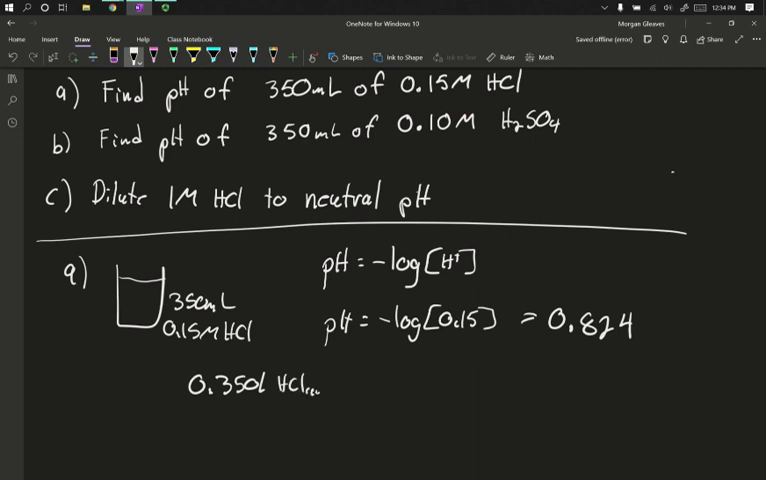
drag(344, 392, 456, 388)
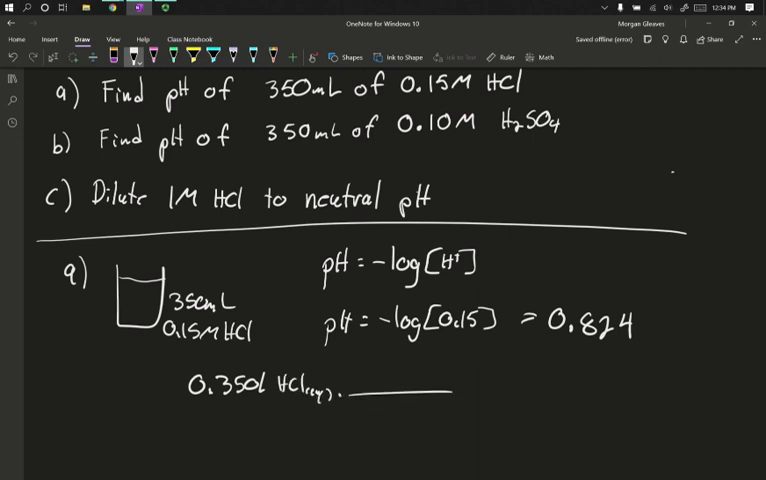
text(1L HCl(aq)
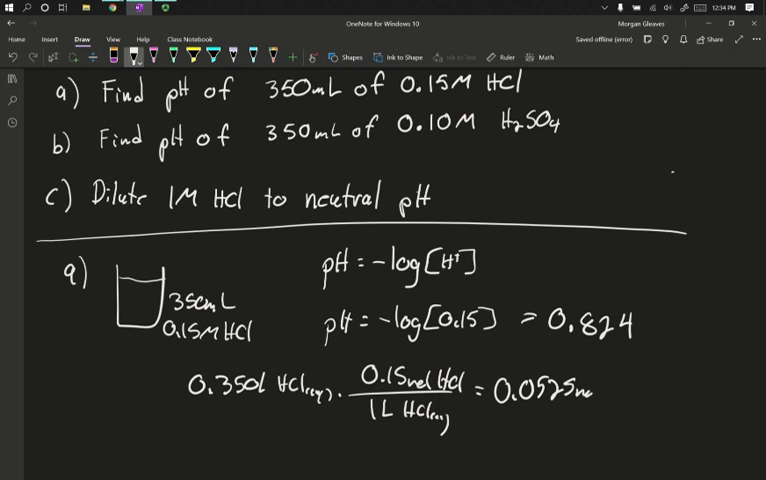
Step: Write HCl → H+ + Cl- with 0.0525mol H+ circled
text(Hcl)
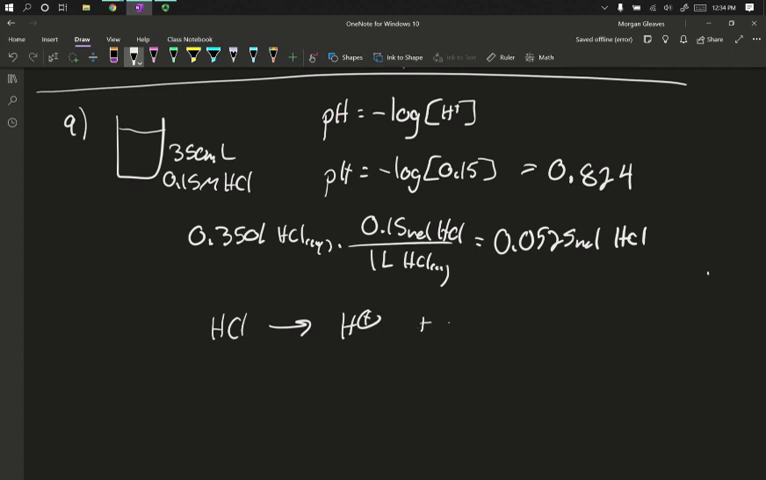
text(Cl⊖)
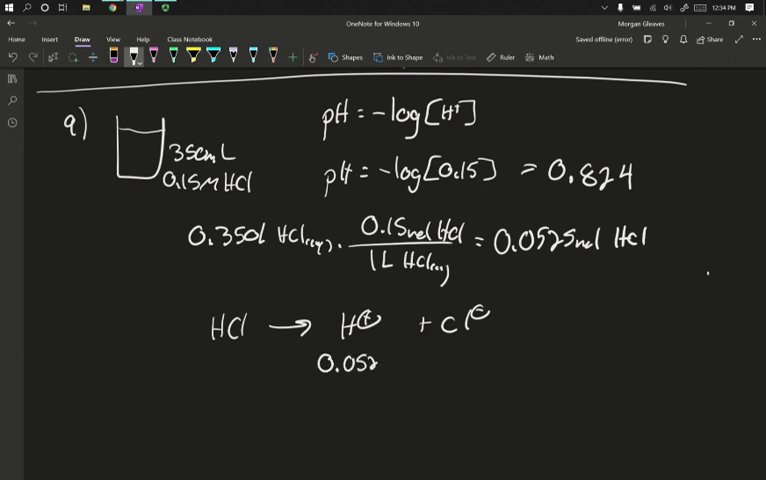
text(5mol)
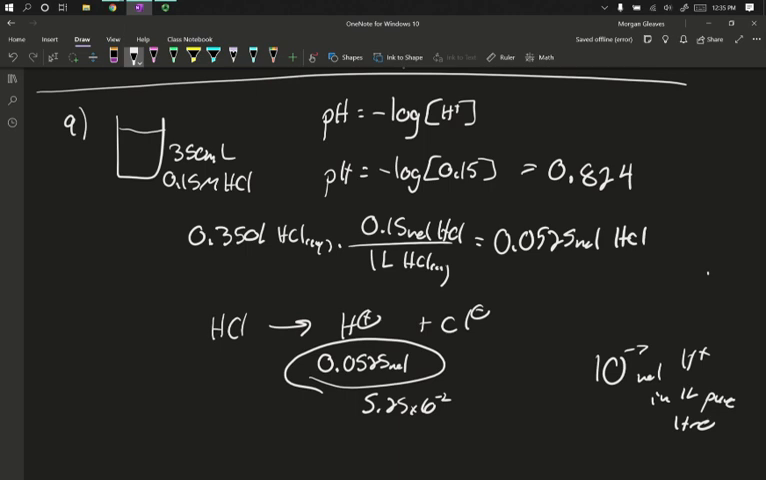
Step: Write b) 0.10M H2SO4 → 2H+ + SO4 2- and pH = -log[H+]
scroll(down, 3)
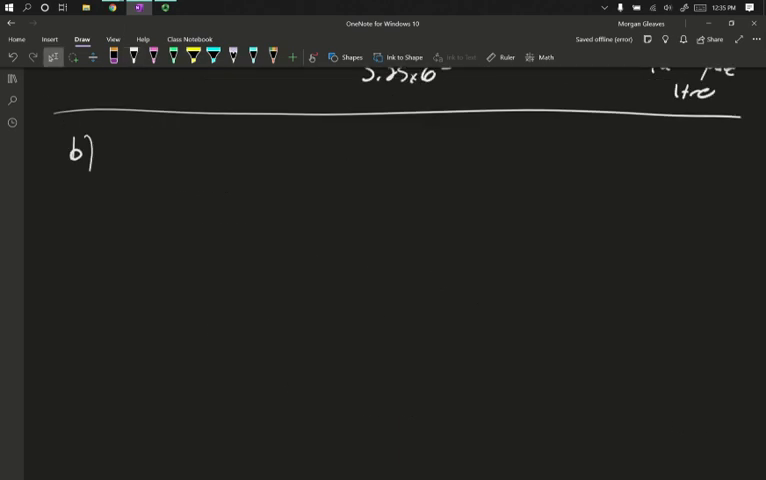
drag(128, 150, 150, 160)
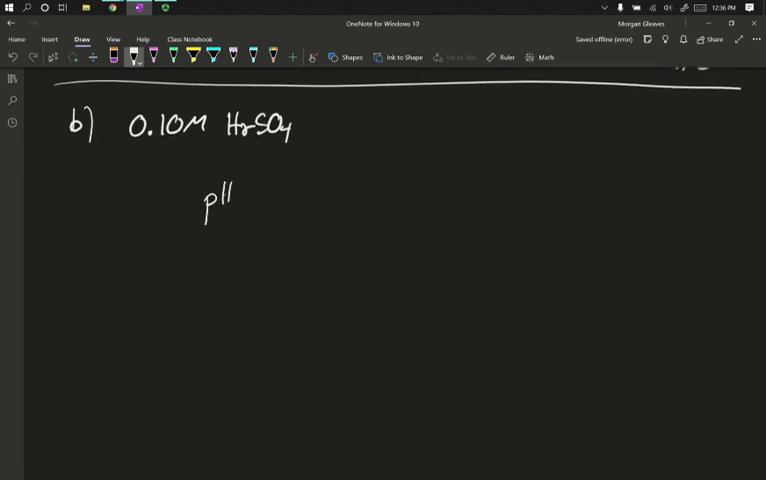
drag(220, 190, 290, 196)
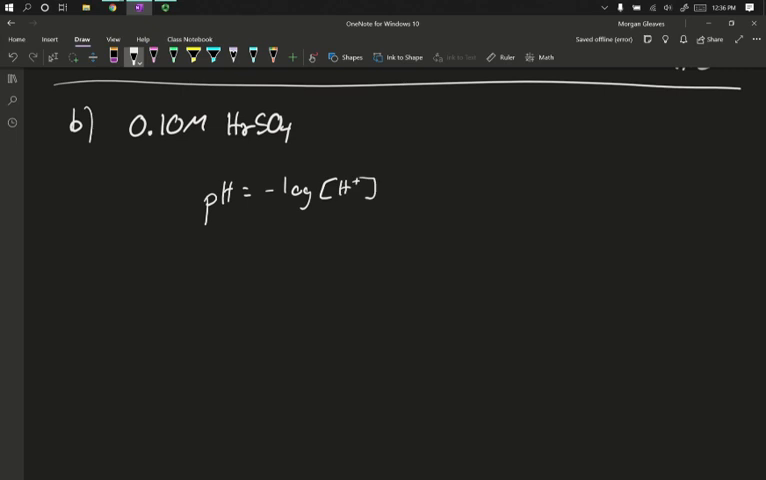
drag(324, 122, 370, 122)
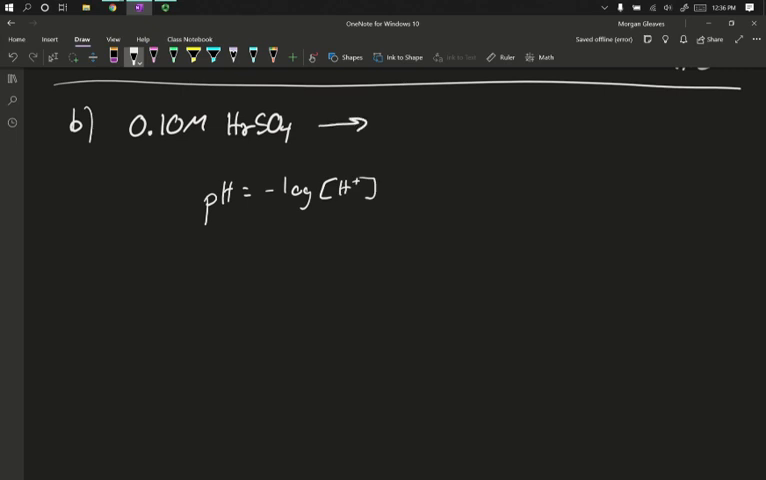
drag(400, 126, 426, 126)
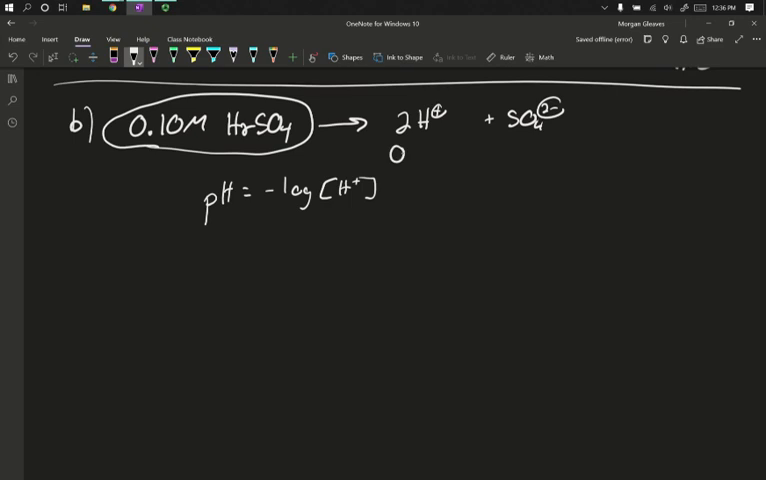
Step: Write 0.2M H+ so pH = -log[0.2] = 0.699, then begin part c
text(.2)
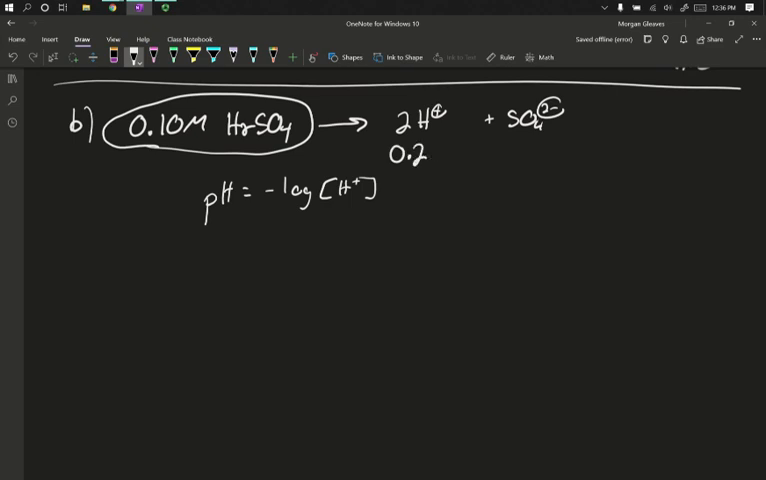
text(M)
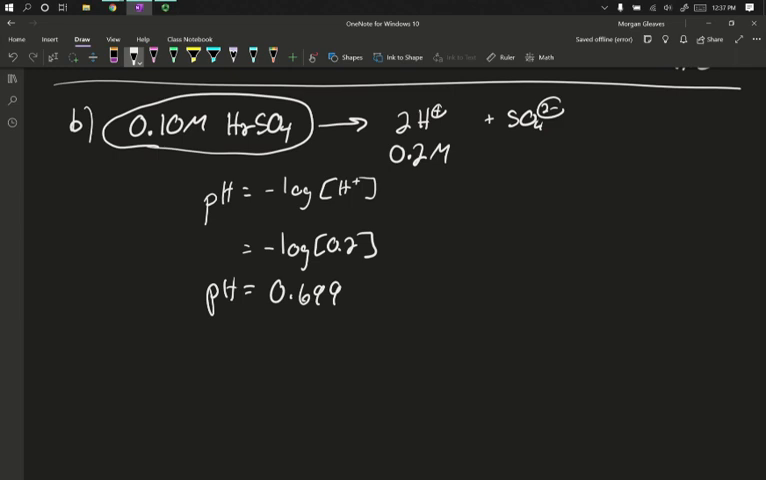
scroll(down, 3)
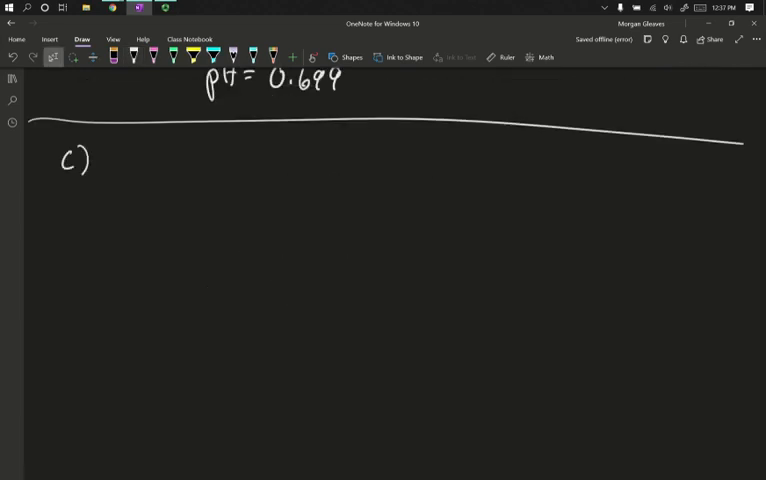
Step: Write 1M HCl until pH = 7 for part c
drag(140, 156, 144, 178)
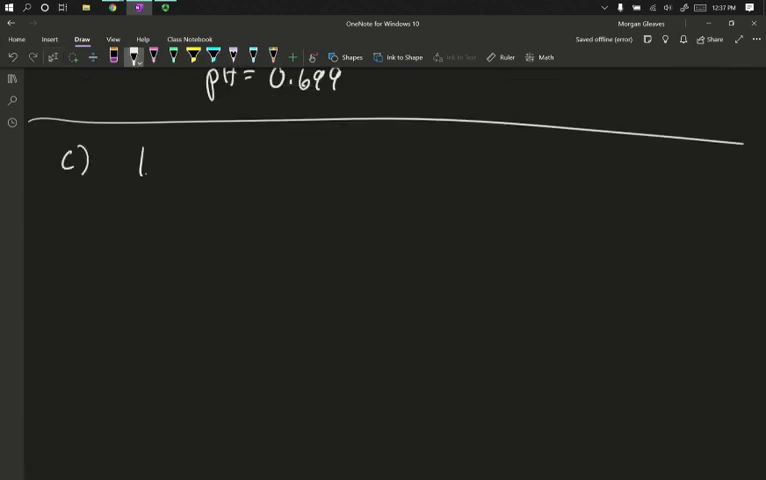
drag(150, 160, 220, 164)
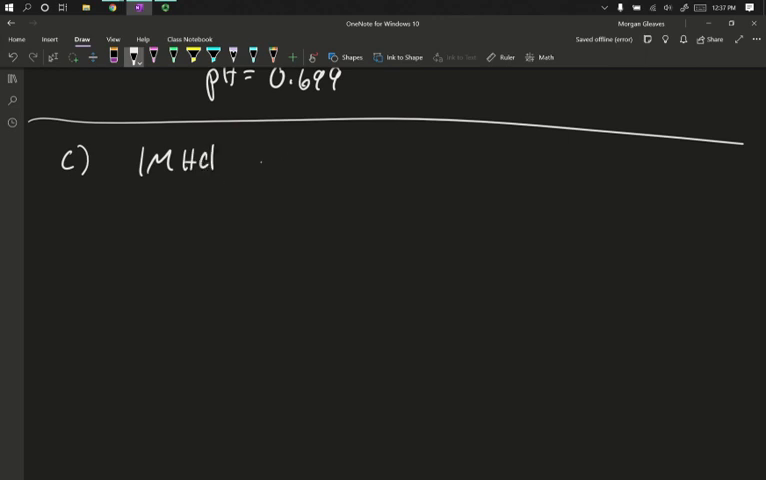
drag(250, 164, 470, 156)
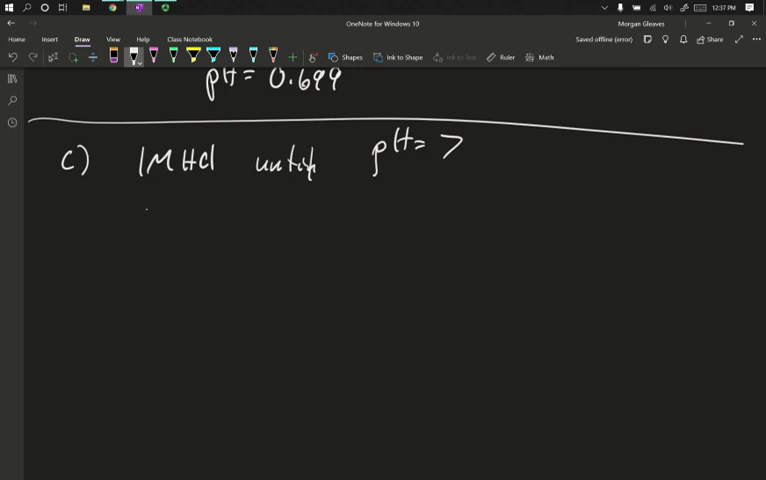
Step: Write pH = -log[1] = 0 and start the M/pH table with 1, 0 and 0.1
drag(140, 218, 184, 218)
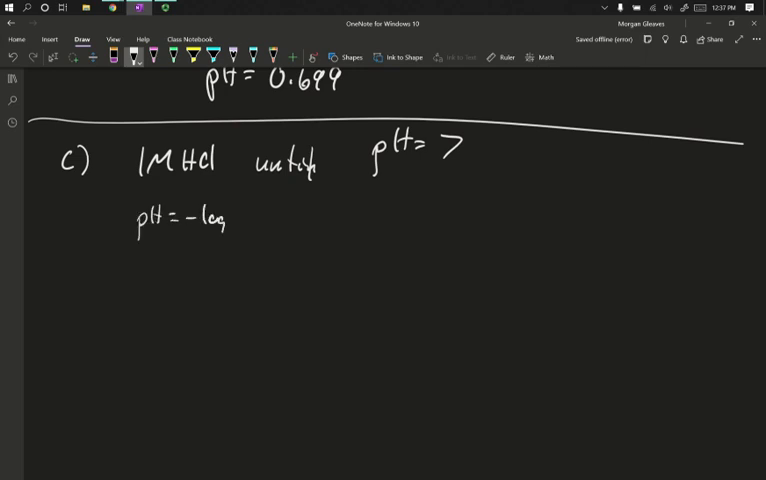
drag(234, 220, 270, 220)
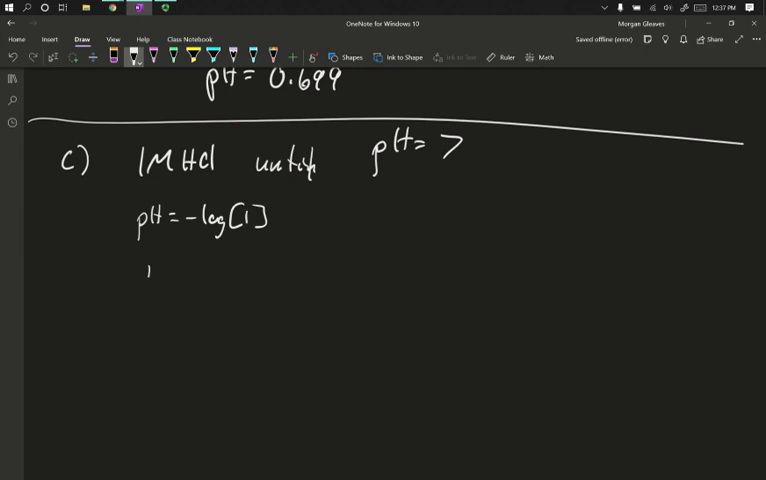
drag(144, 270, 226, 270)
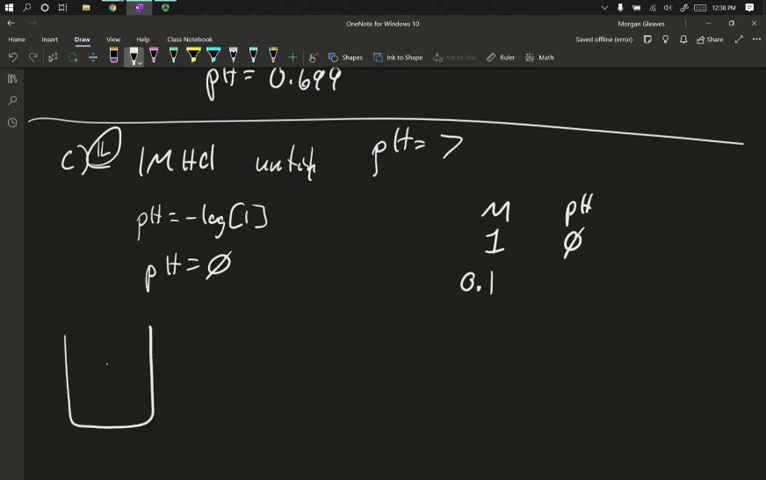
Step: Fill the beaker with acid, add blue water on top and label 1L and 10L volumes
drag(70, 404, 160, 404)
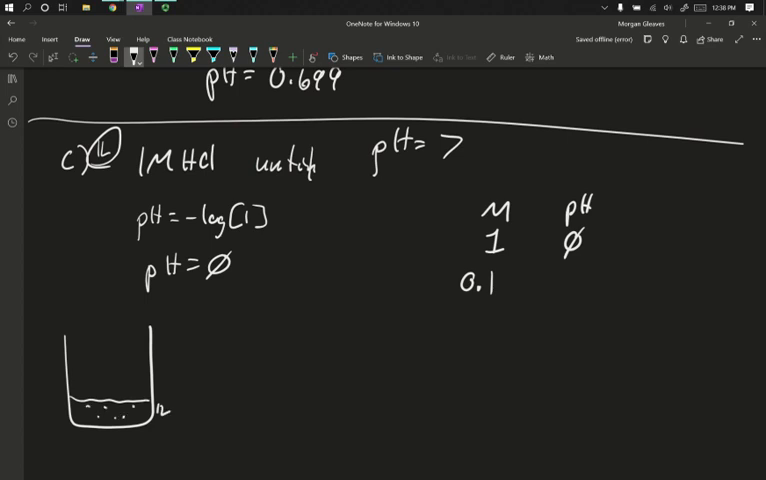
drag(60, 332, 84, 336)
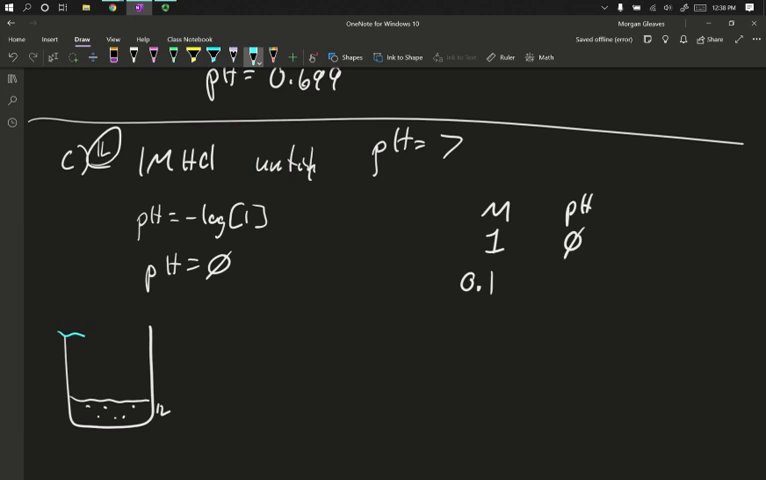
drag(76, 332, 164, 332)
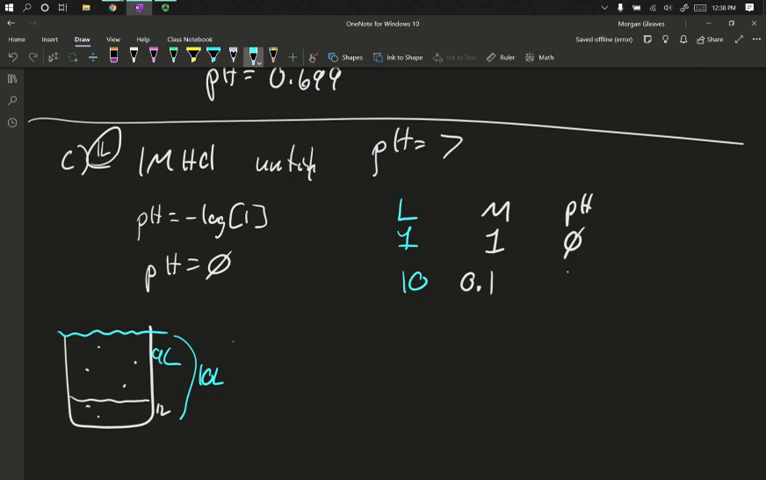
Step: Extend the table with an L column (1, 10, 100), 0.01 M and pH 1, 2
drag(568, 276, 570, 296)
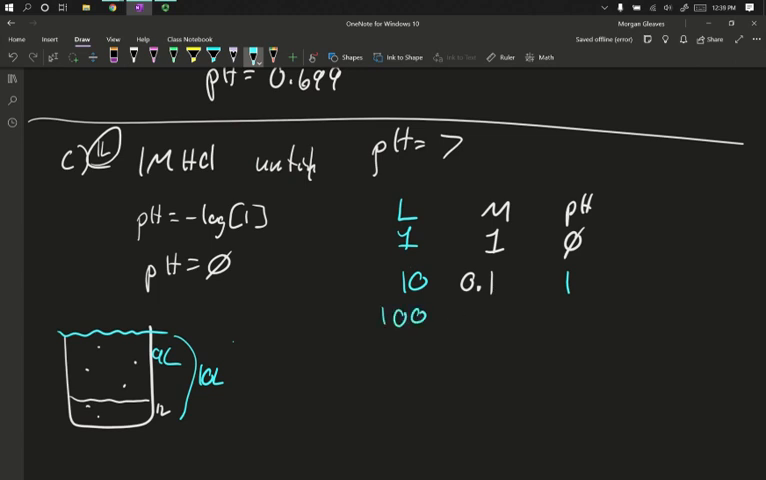
text(0.0)
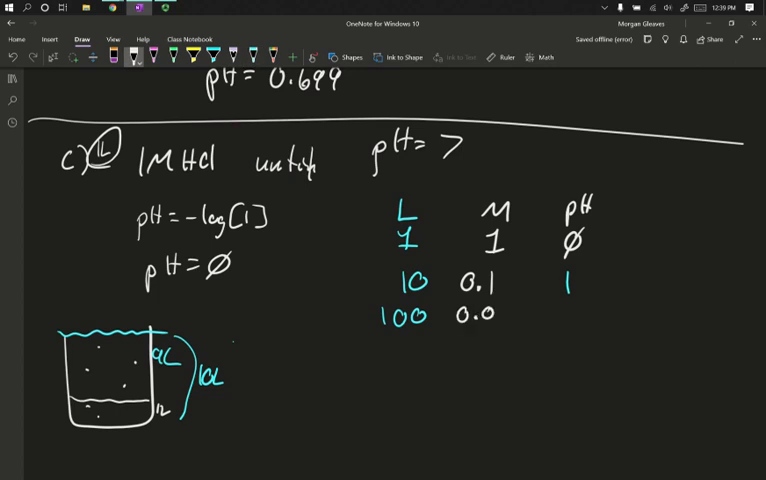
text(1)
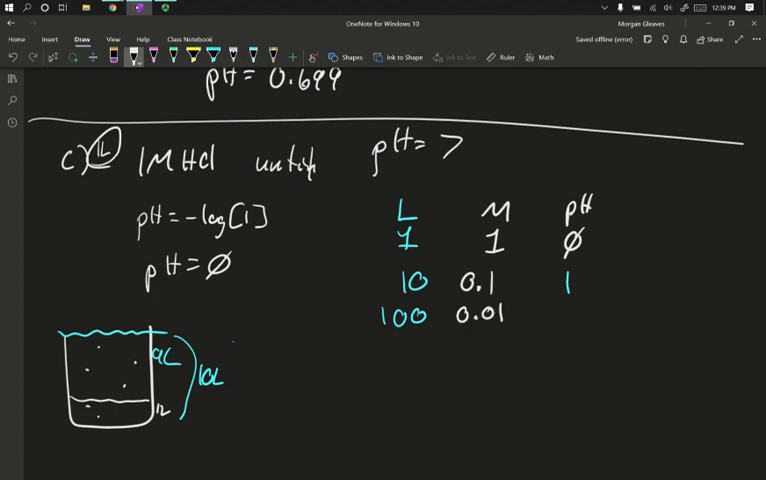
text(2)
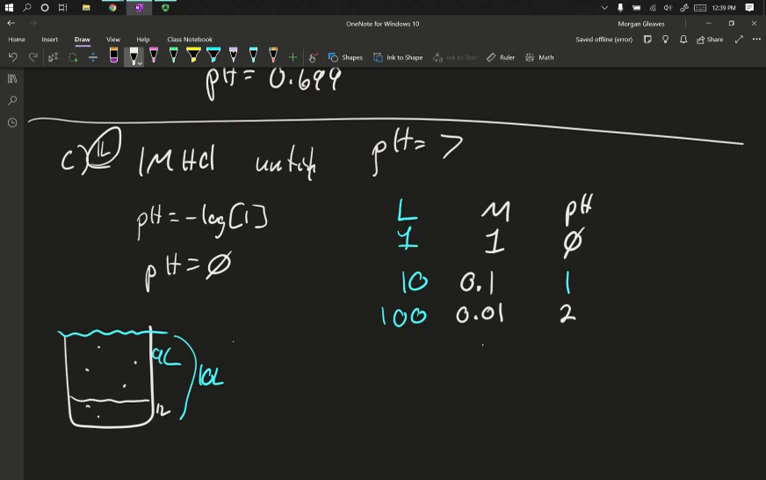